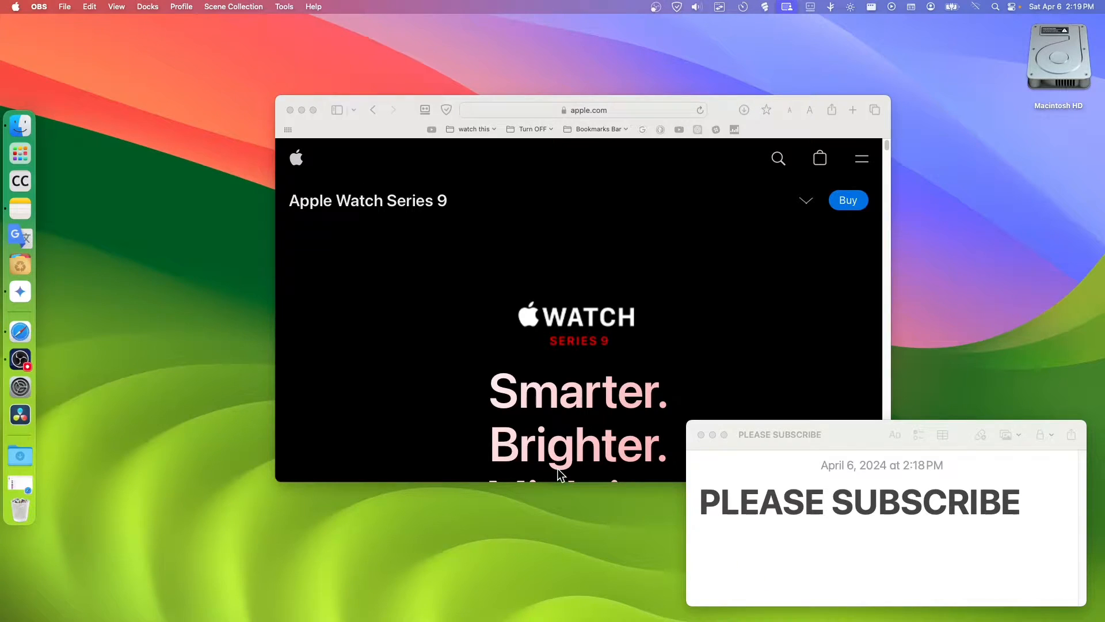
mouse_move(532, 391)
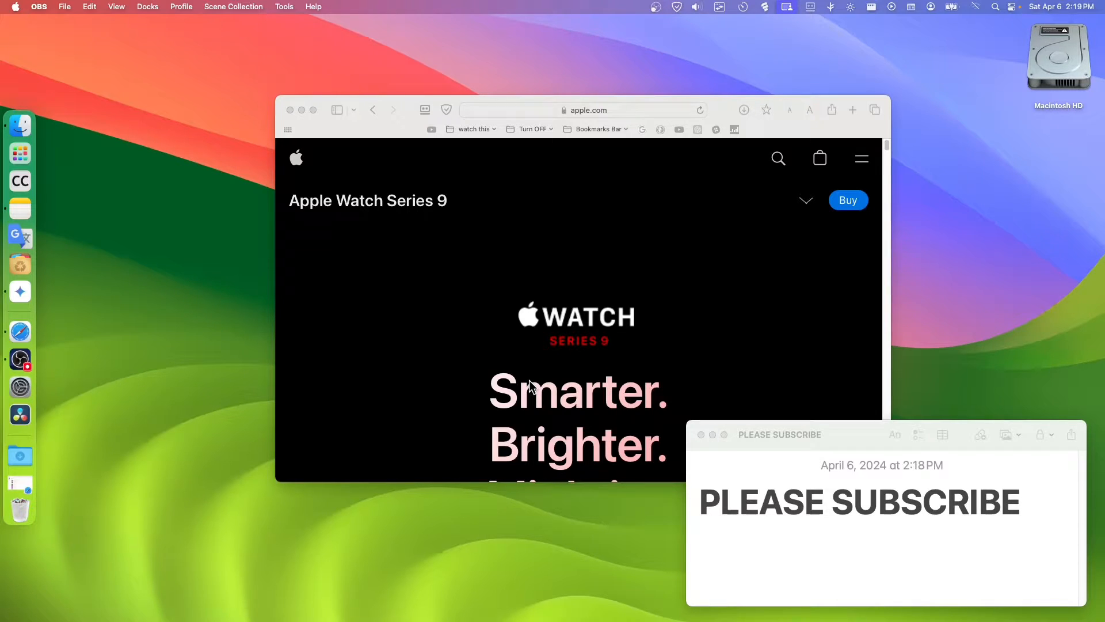
mouse_move(346, 106)
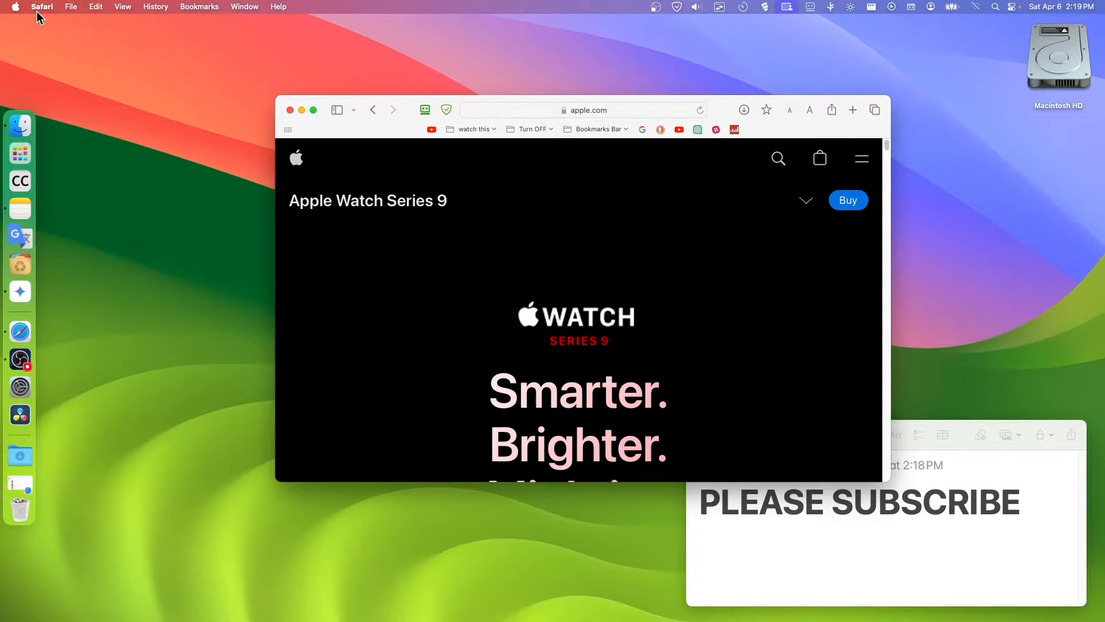
mouse_move(235, 150)
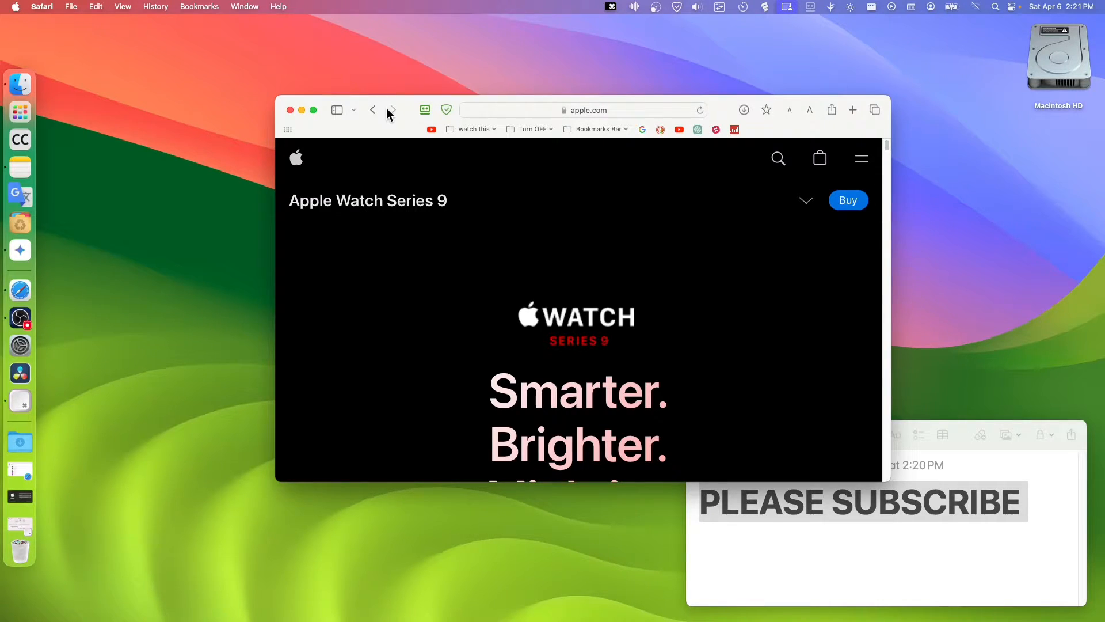
mouse_move(391, 111)
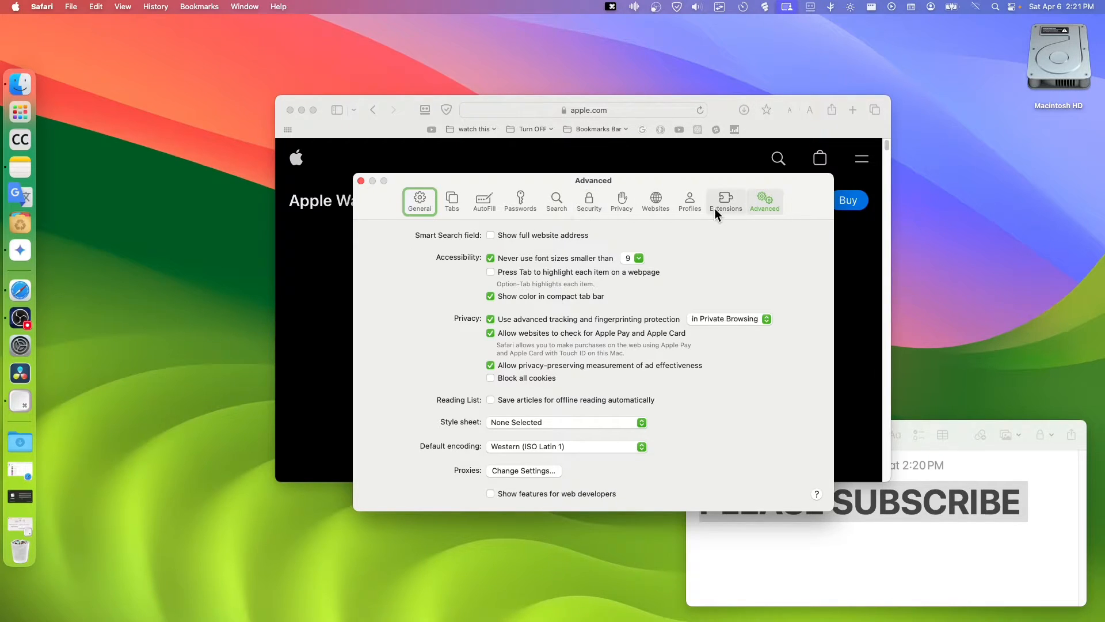
Step: Browse the Websites, Privacy and Advanced settings sections in turn
click(655, 200)
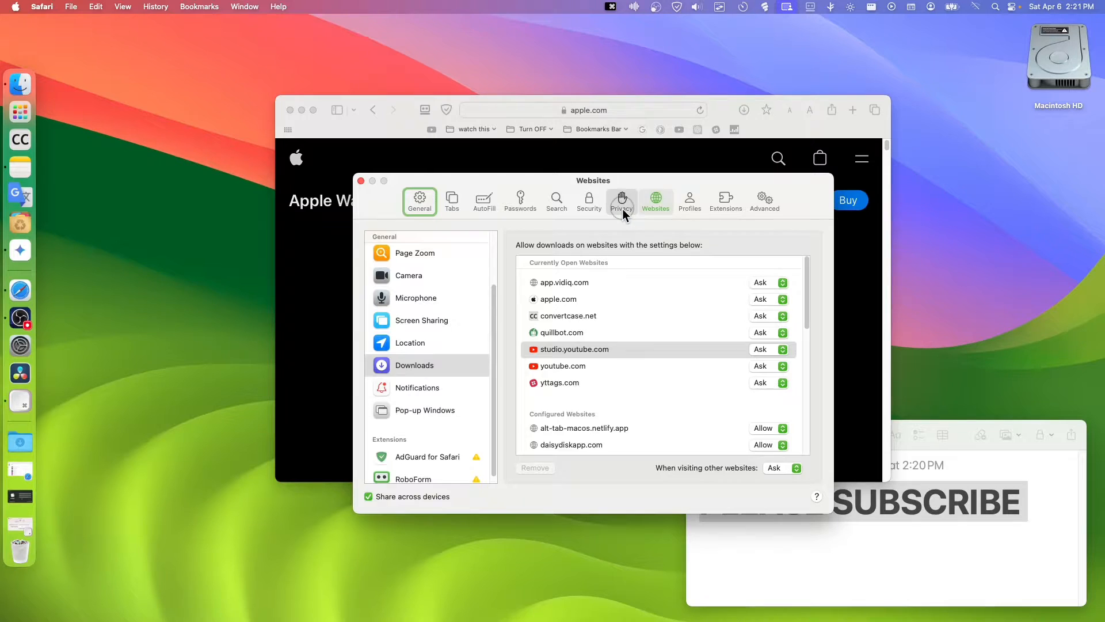
click(621, 198)
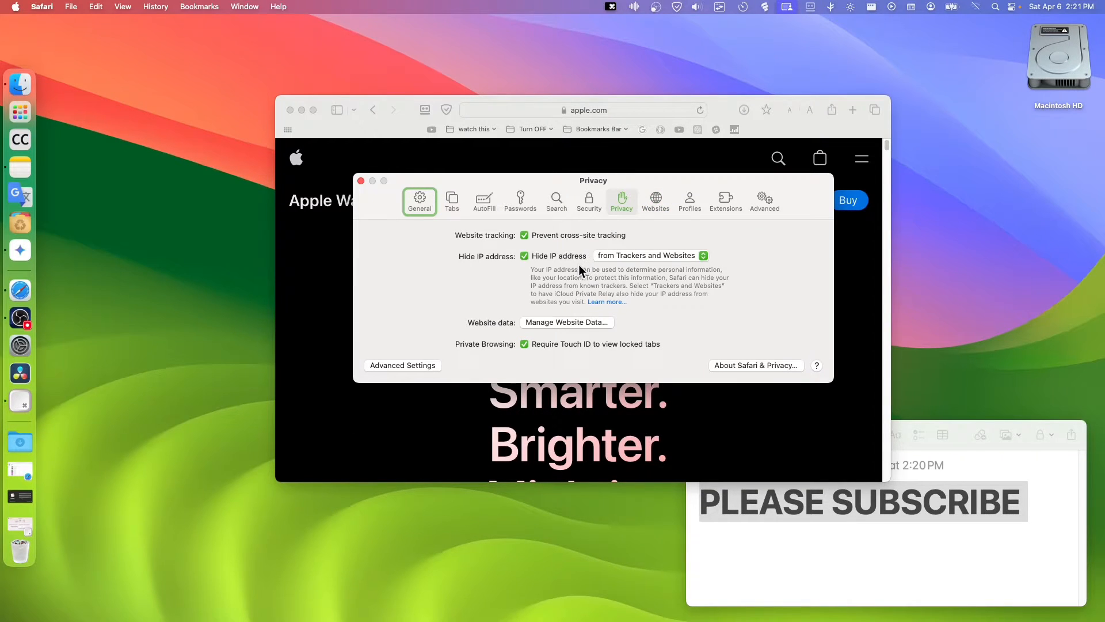
mouse_move(394, 357)
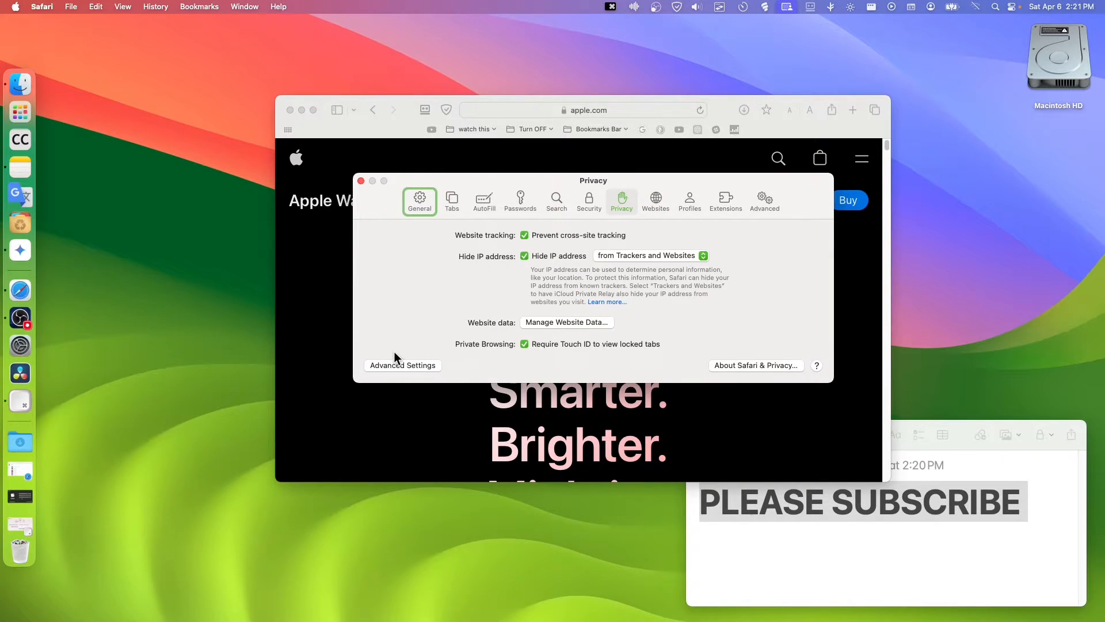
click(764, 200)
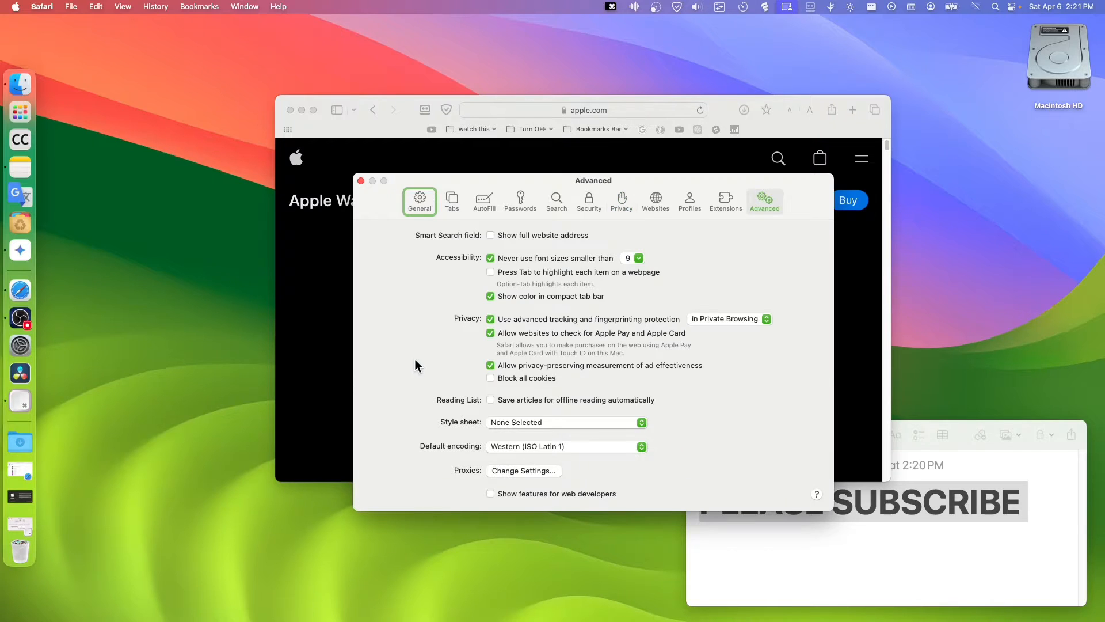
mouse_move(447, 355)
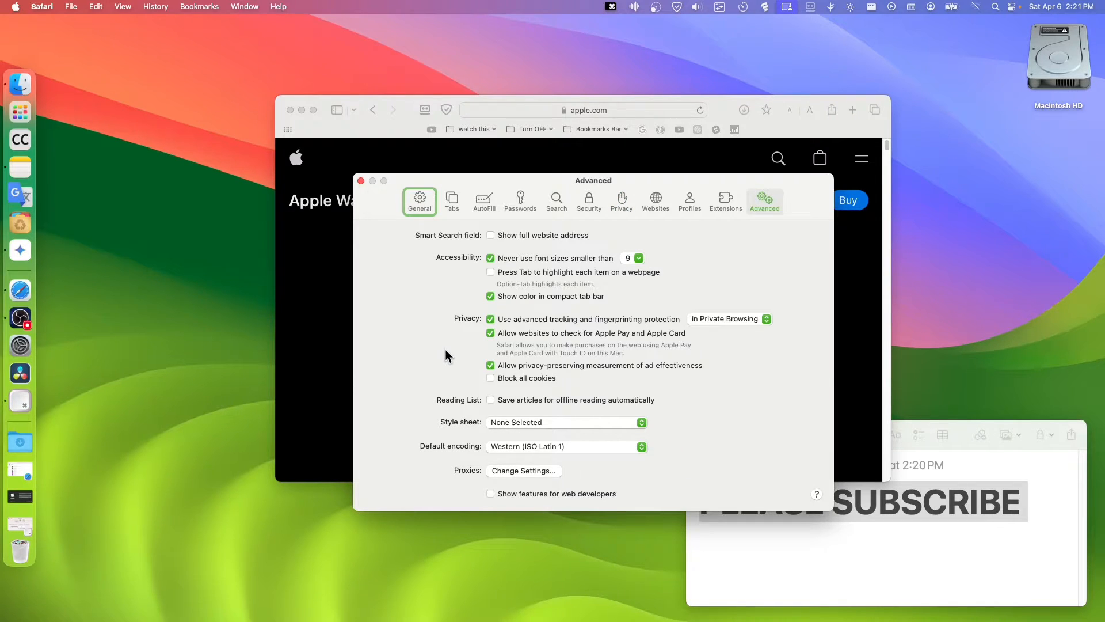
click(620, 200)
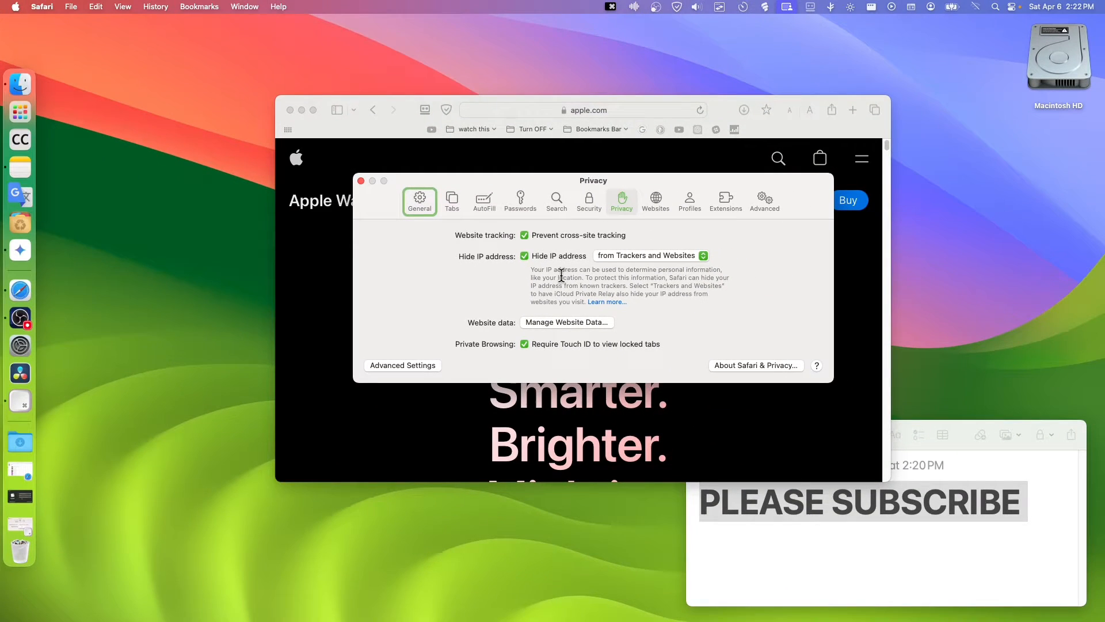
mouse_move(451, 229)
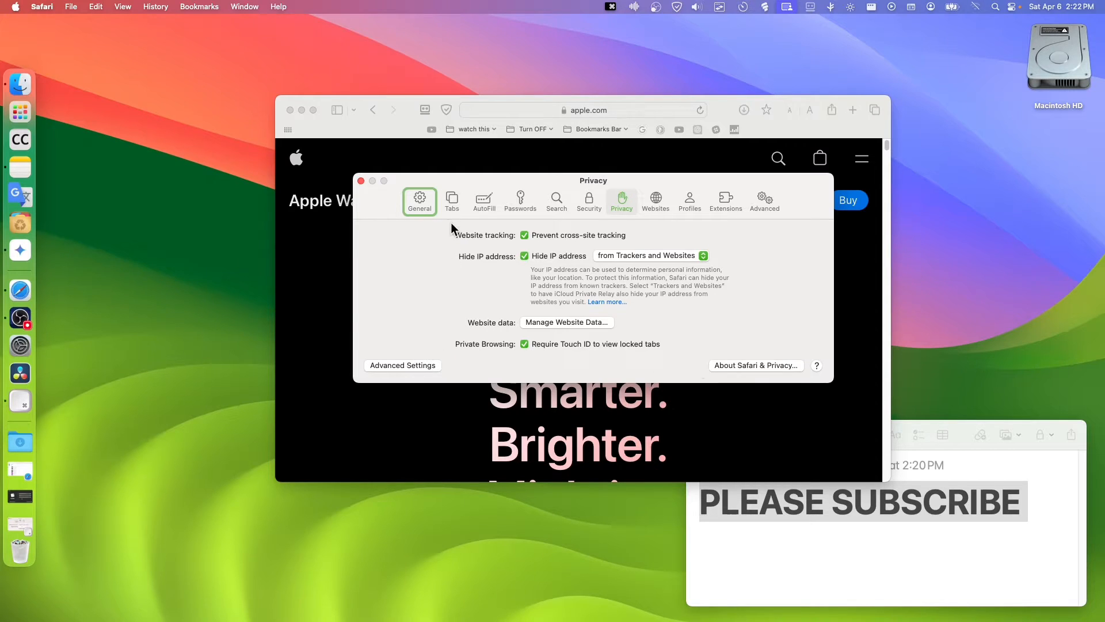
Step: Check Advanced and Profiles, then land on the Websites per-site permissions list
click(764, 200)
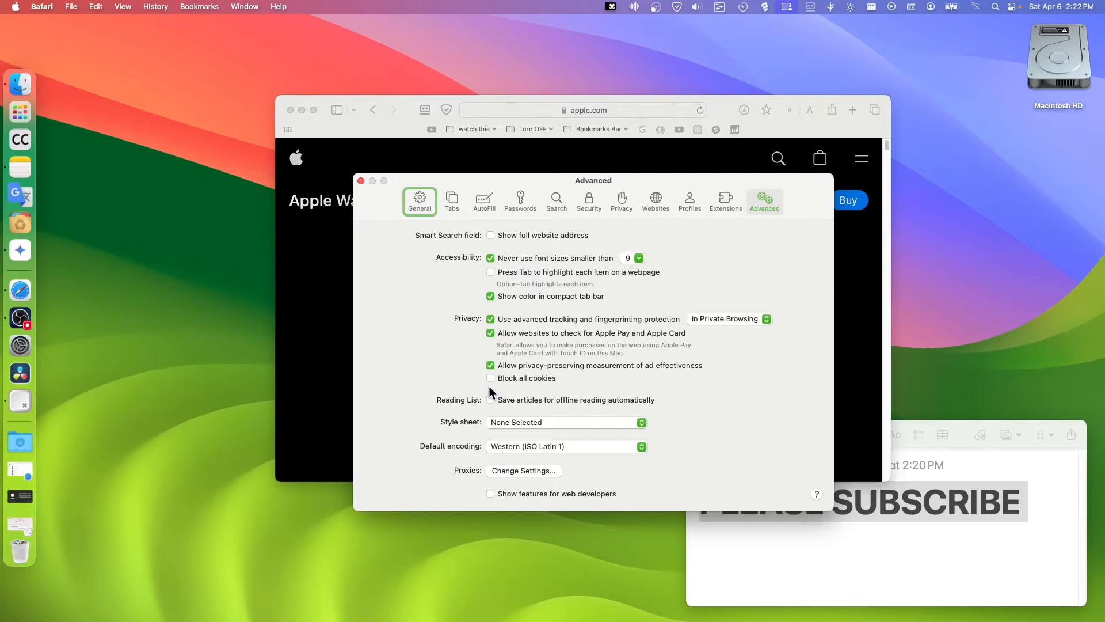
mouse_move(742, 212)
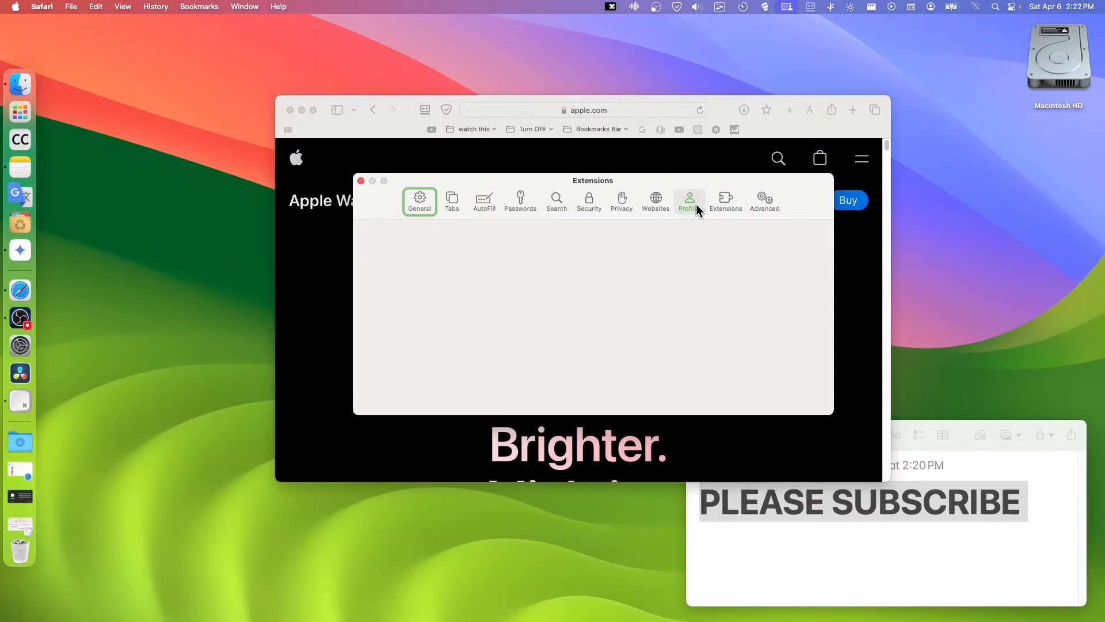
click(688, 200)
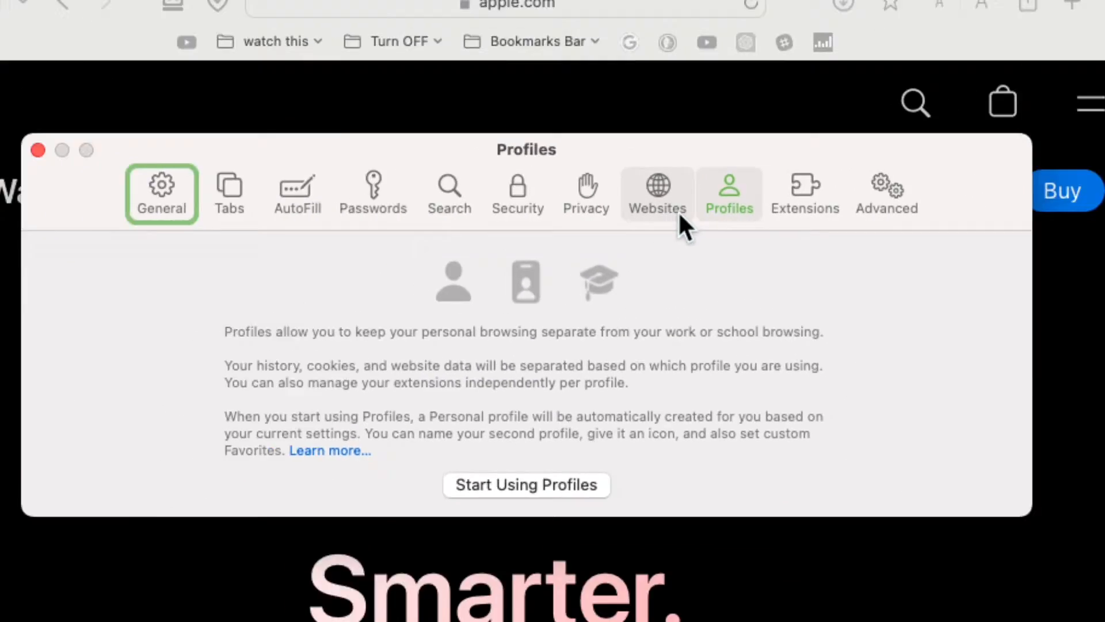
click(657, 194)
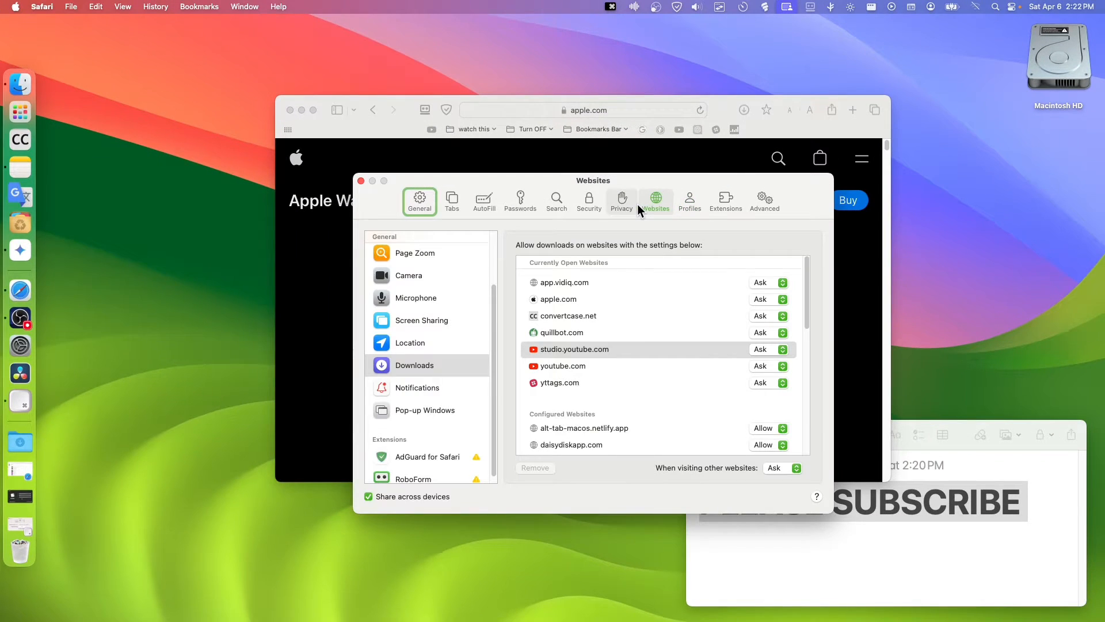
mouse_move(624, 208)
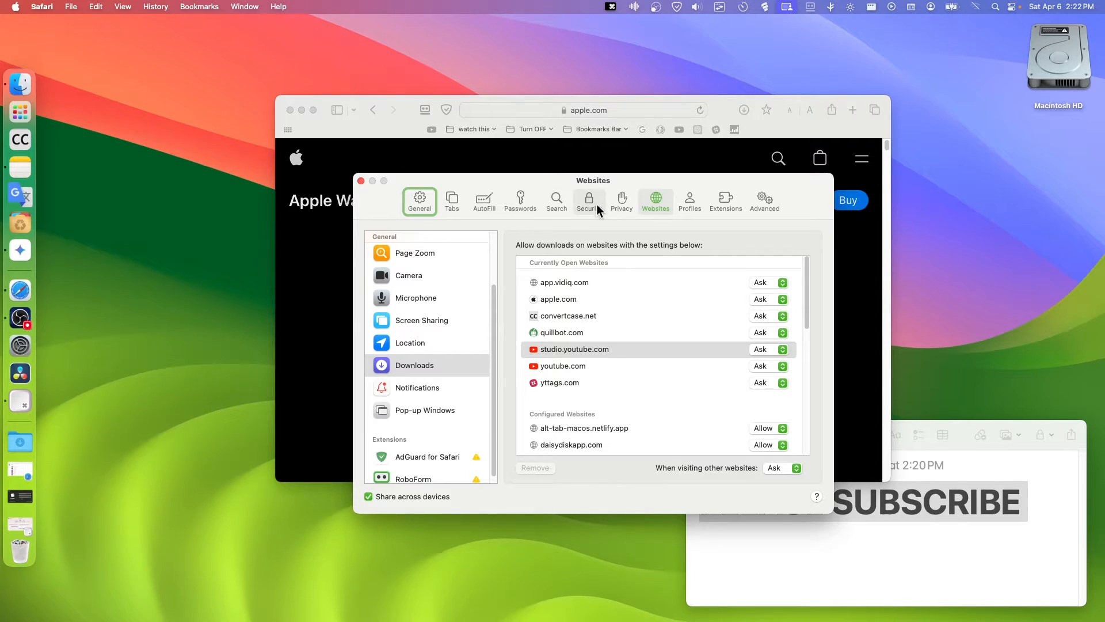
Step: In Privacy, keep 'Hide IP address' set to trackers and websites, then view Manage Website Data
click(621, 198)
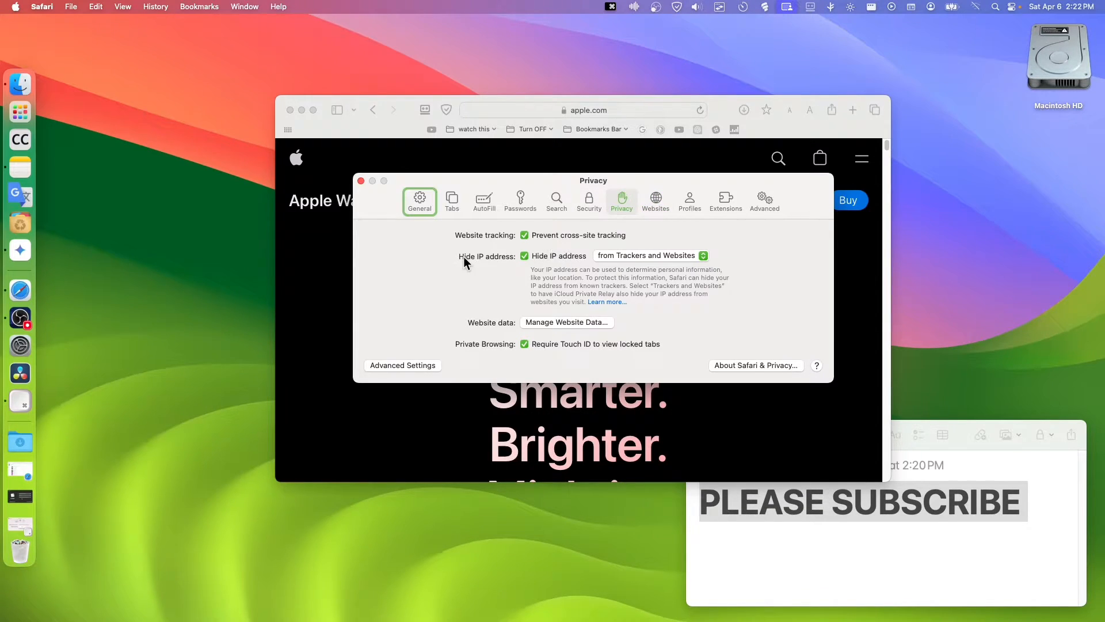
click(651, 254)
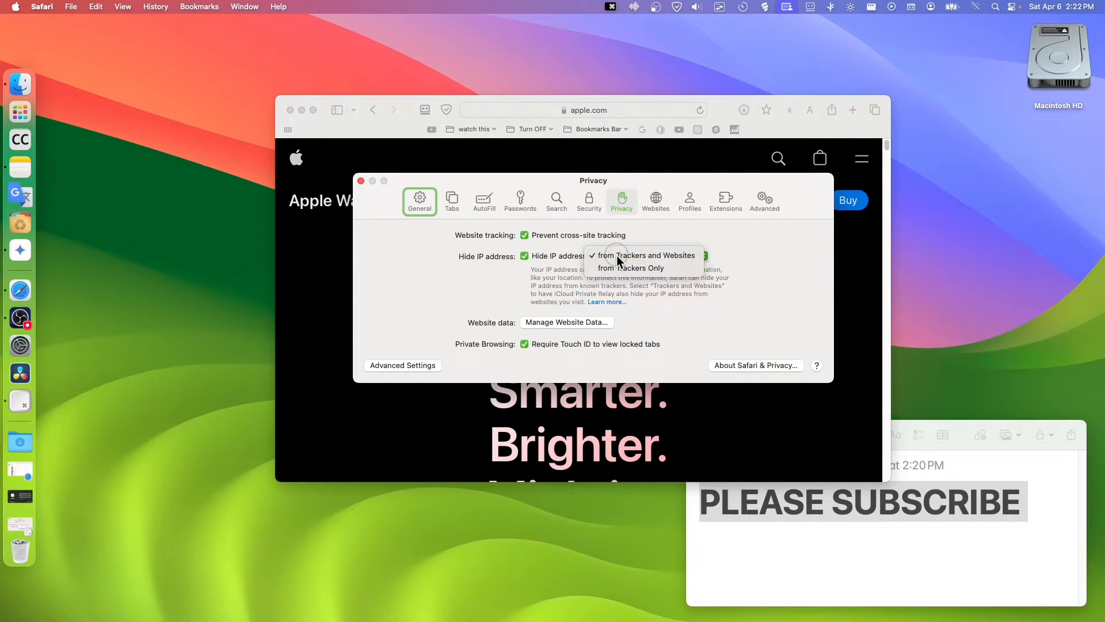
click(647, 254)
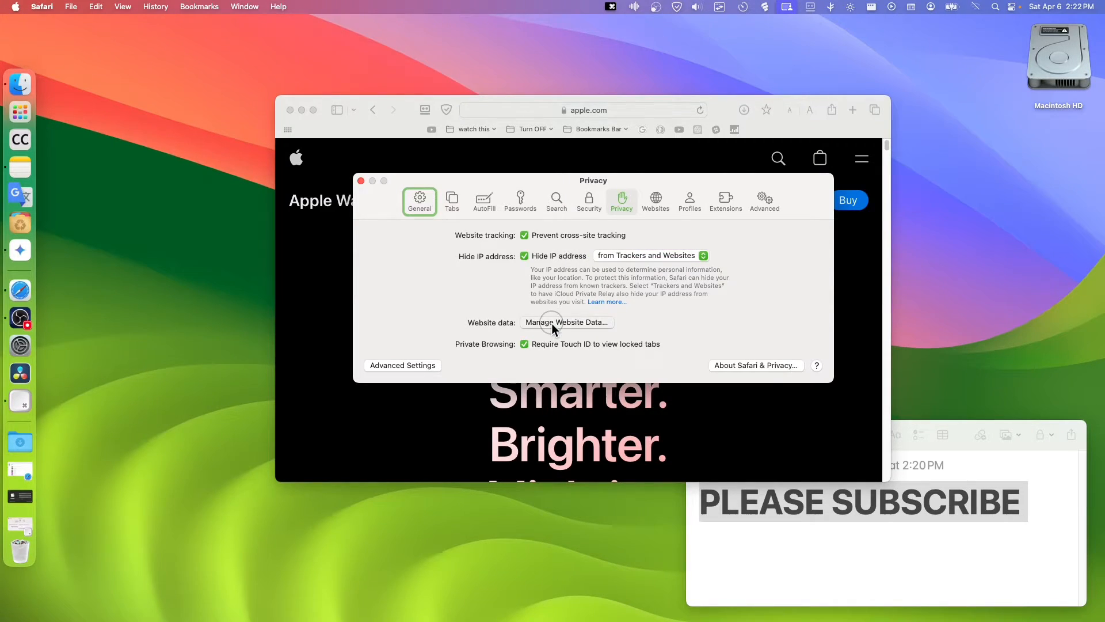
click(566, 322)
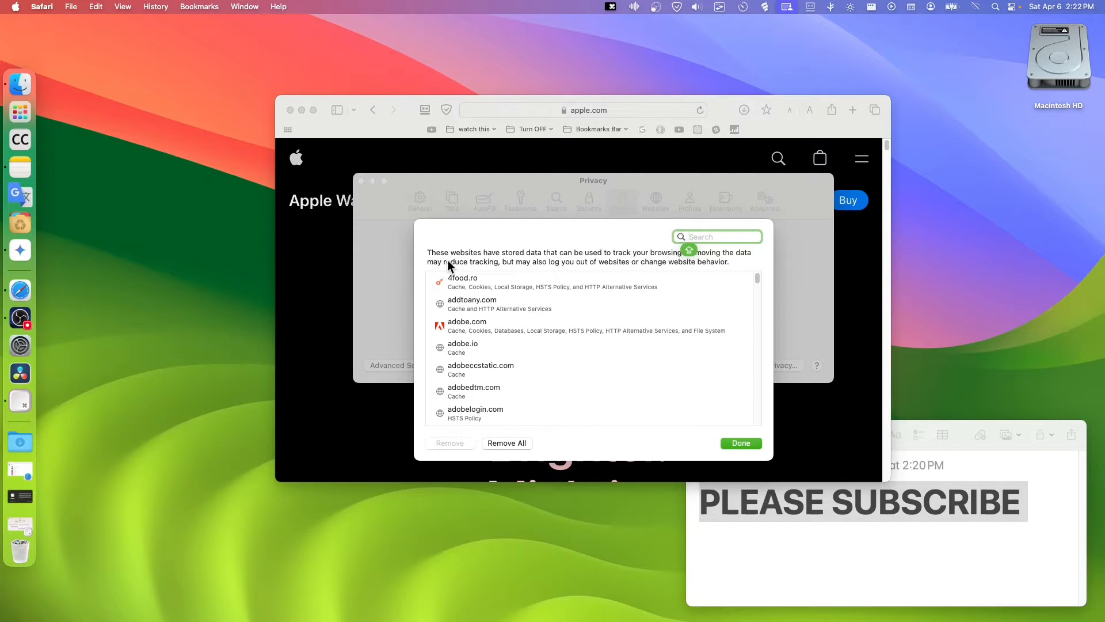
mouse_move(486, 325)
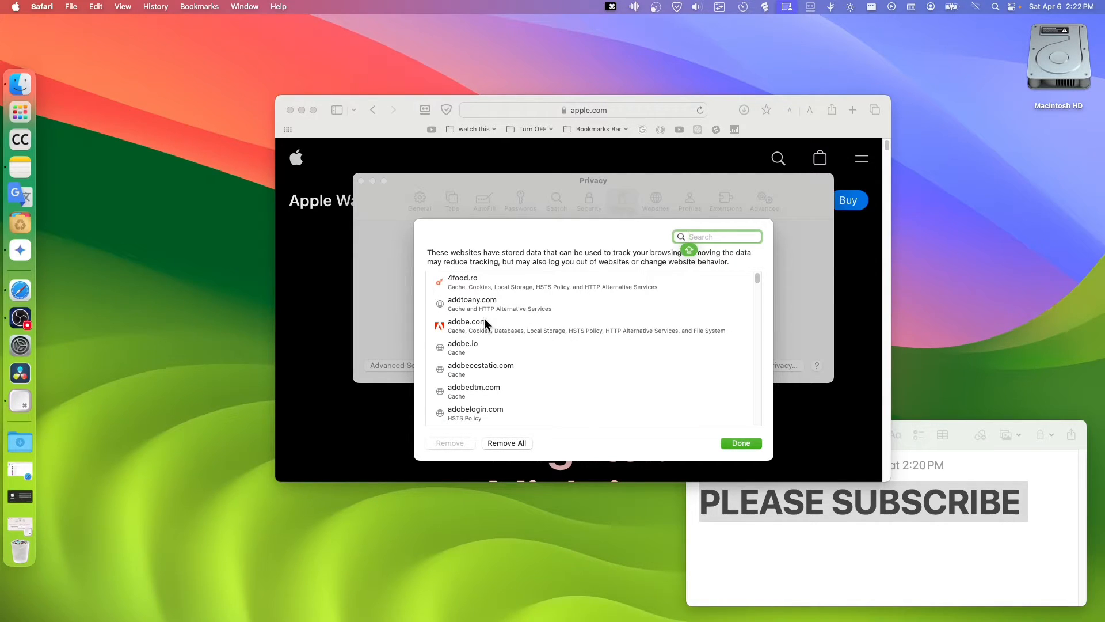
mouse_move(477, 387)
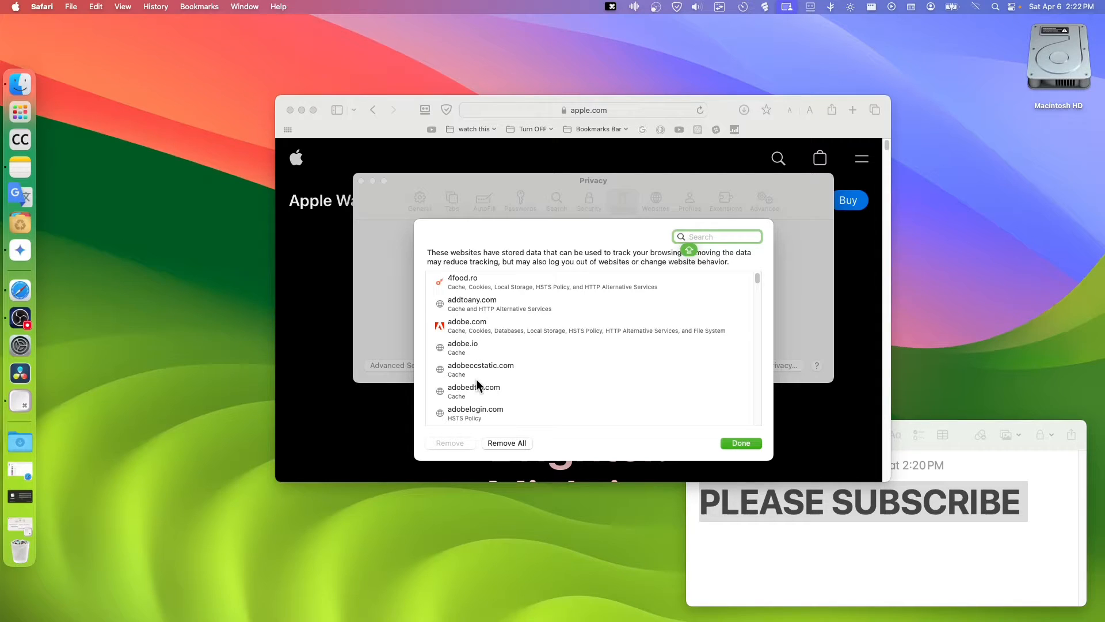
mouse_move(480, 354)
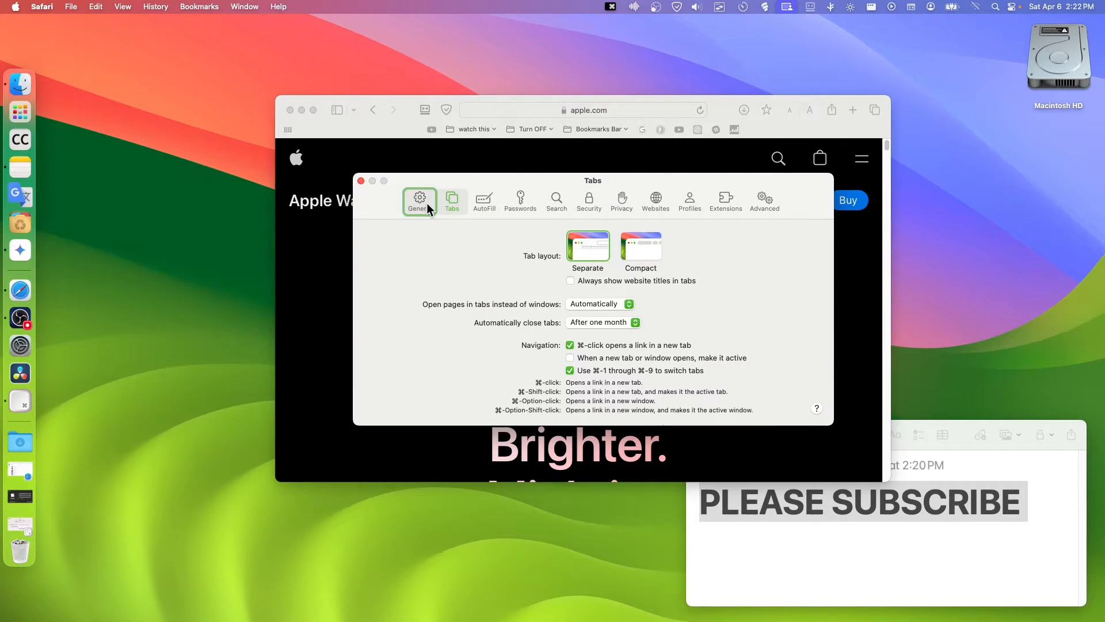
Step: Step through General, Tabs, Search and Security to return to the Privacy settings
click(419, 200)
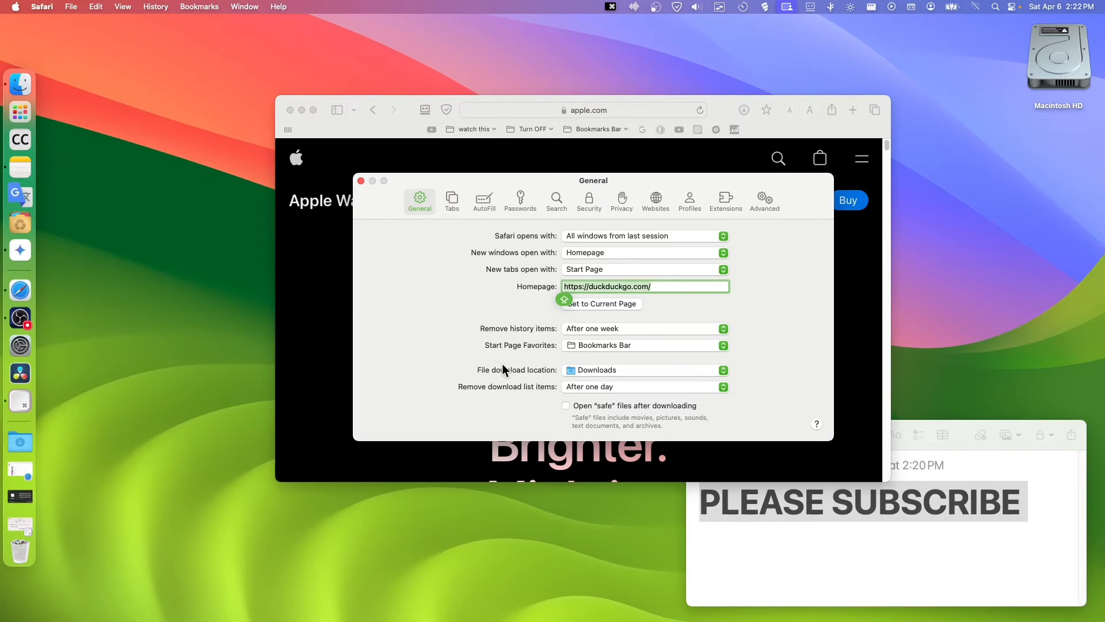
mouse_move(467, 237)
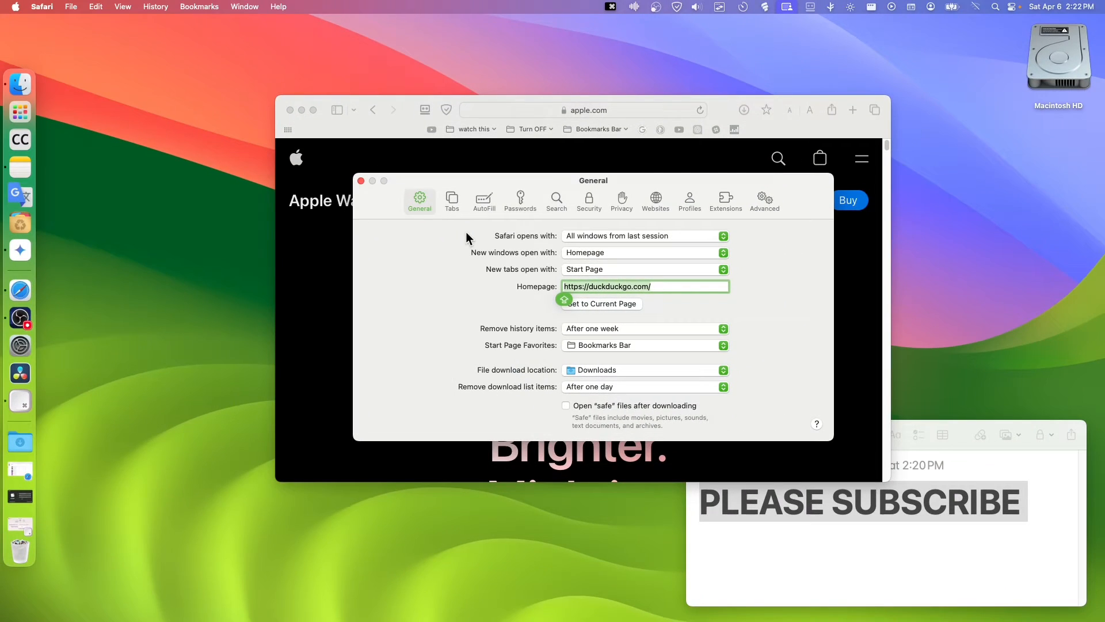
click(451, 201)
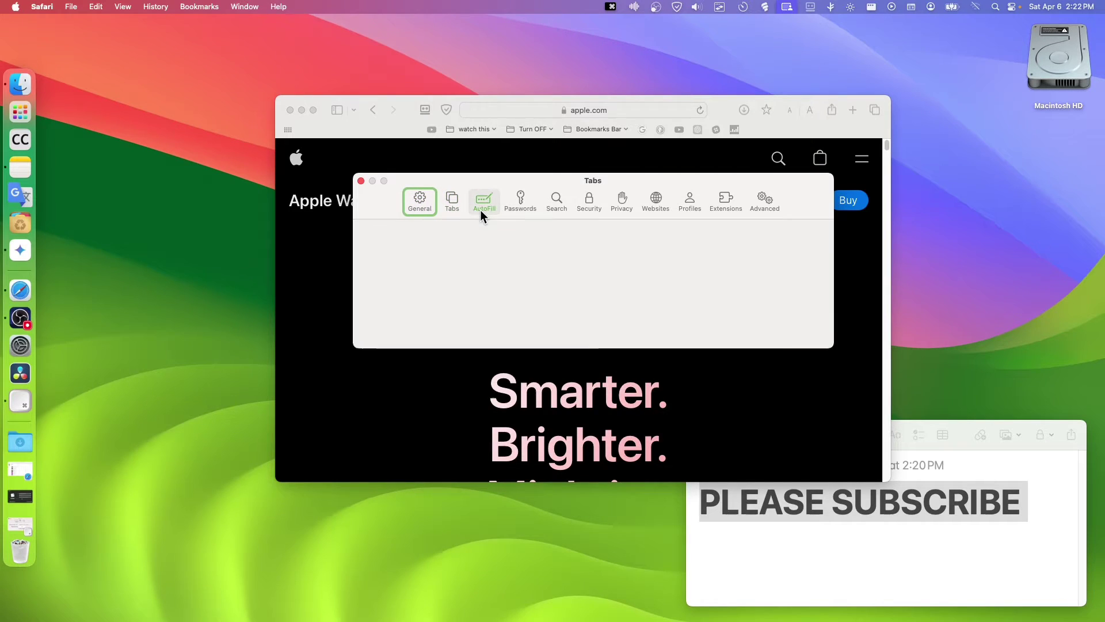
click(556, 198)
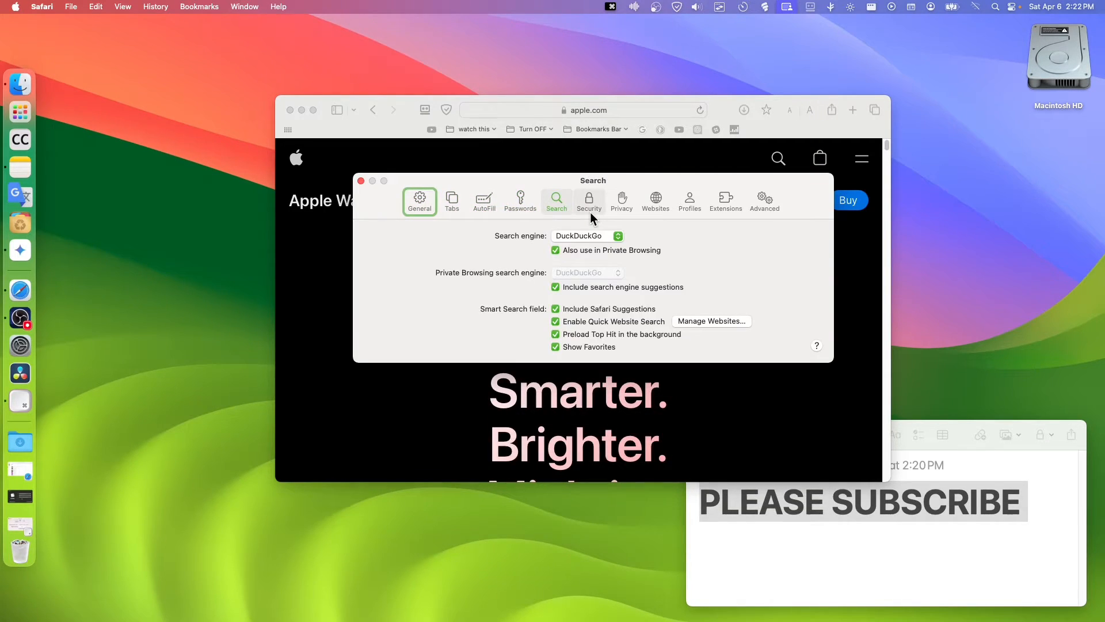
click(589, 200)
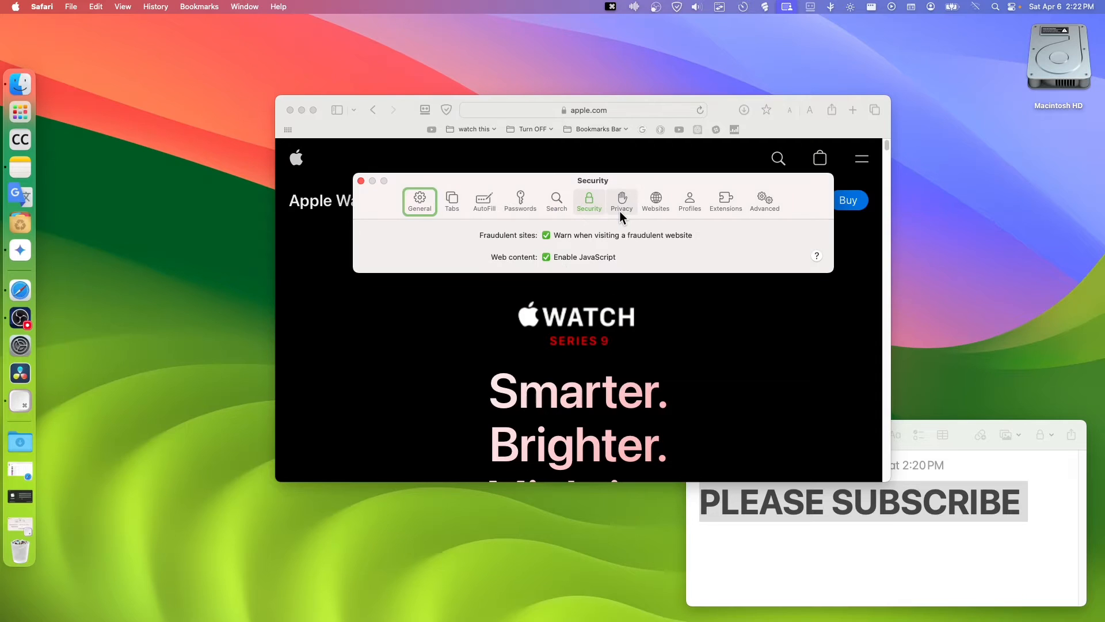
click(622, 200)
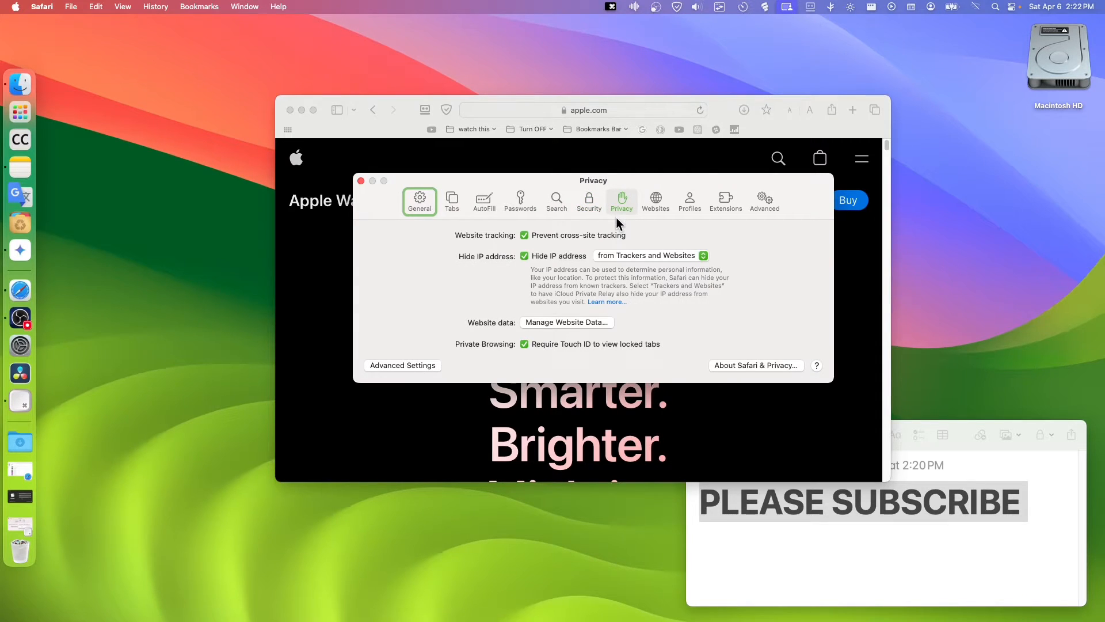
mouse_move(539, 246)
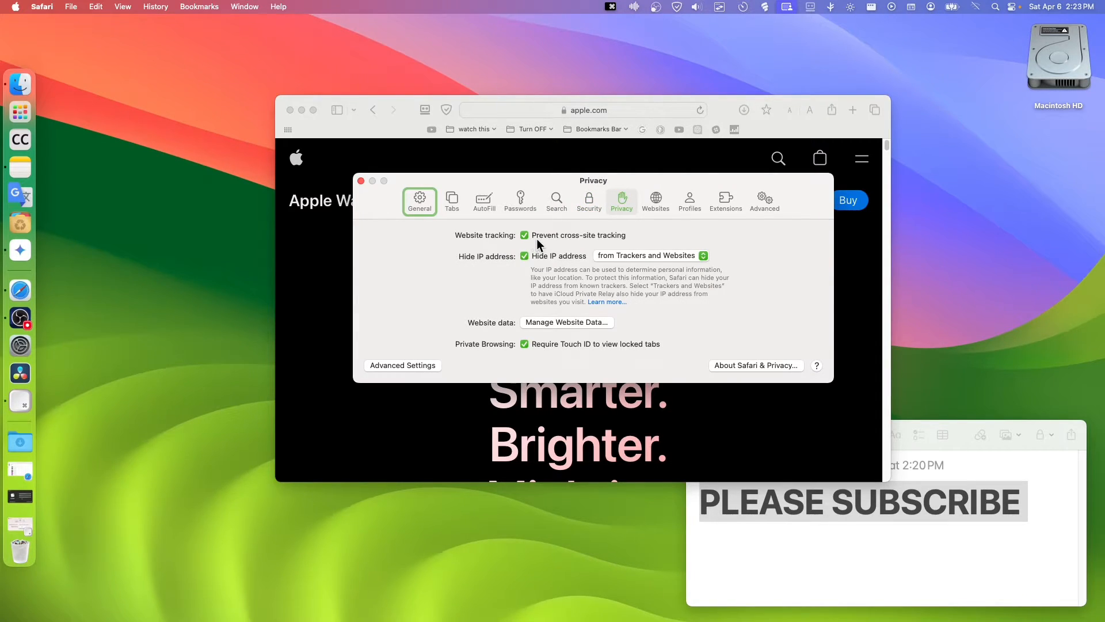
mouse_move(580, 244)
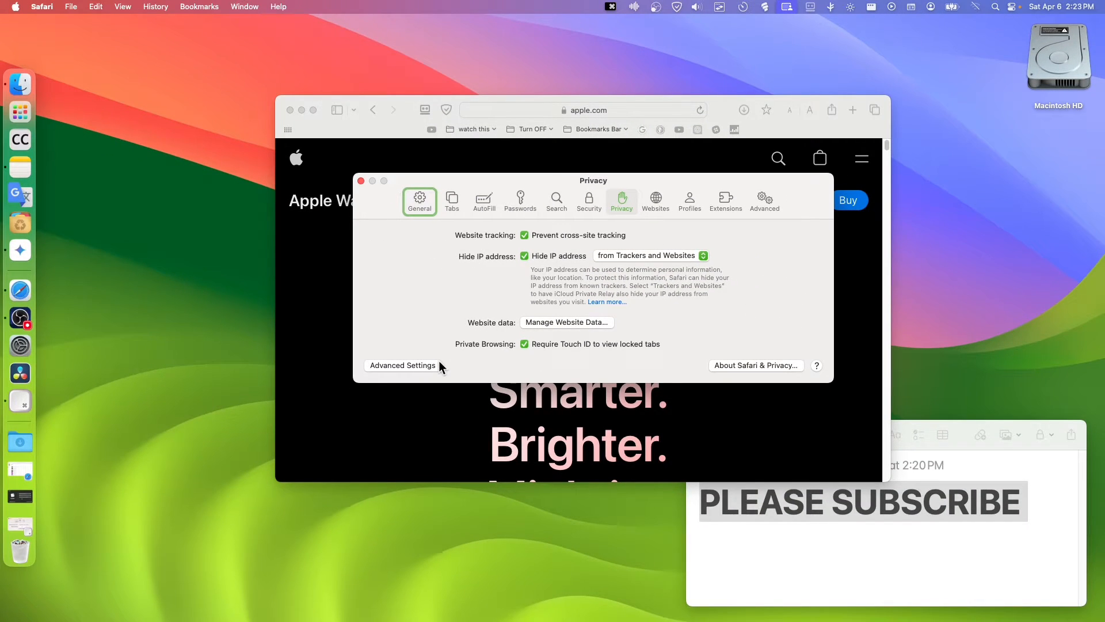
mouse_move(723, 365)
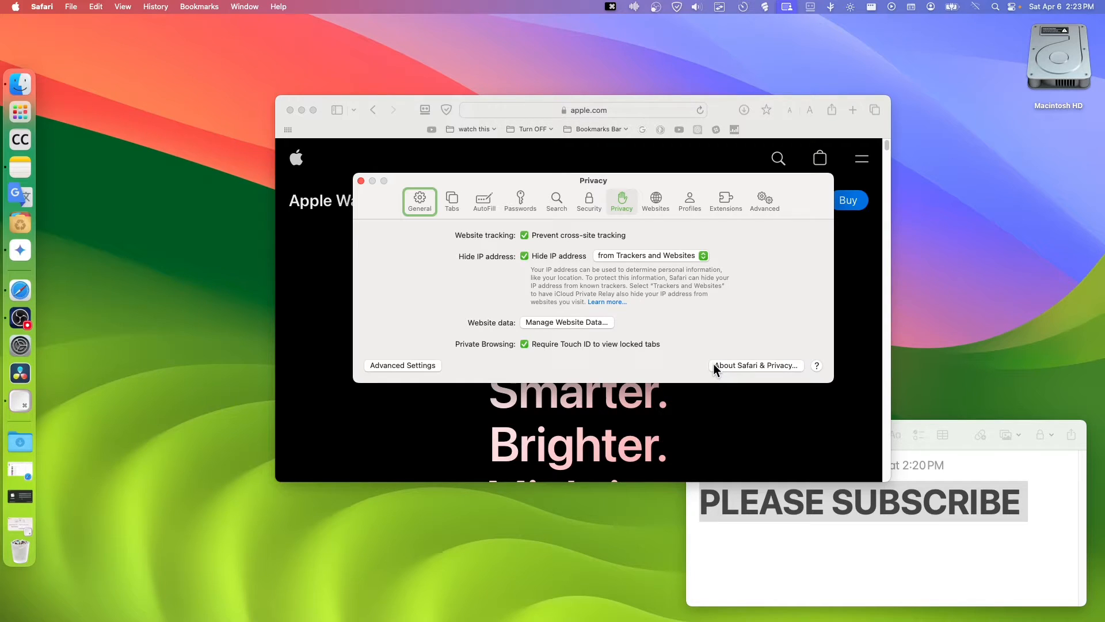
click(756, 365)
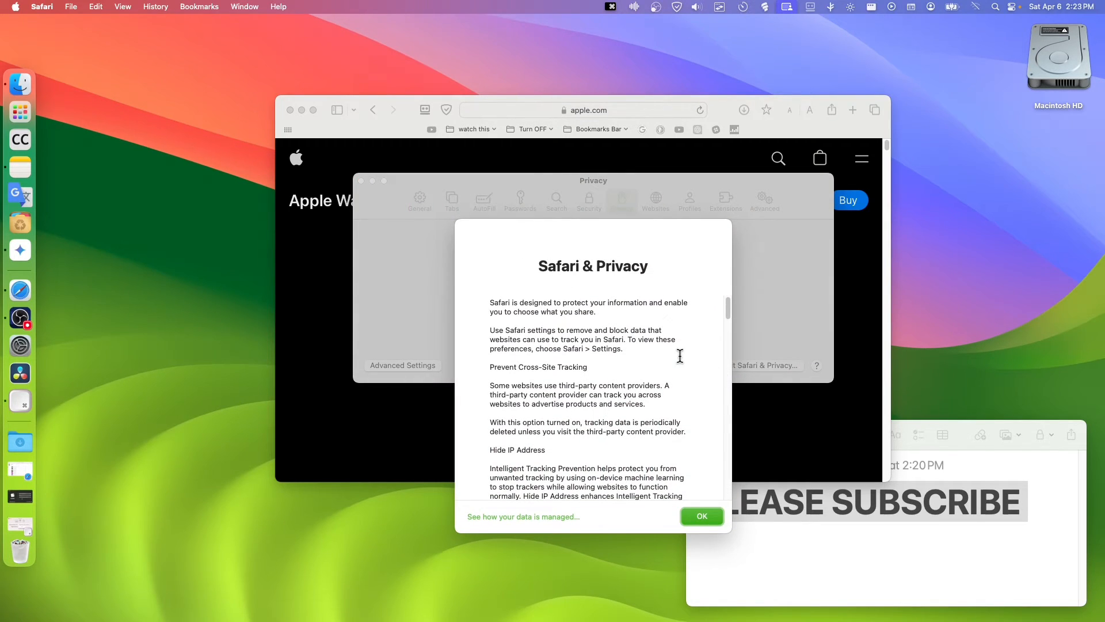
click(702, 516)
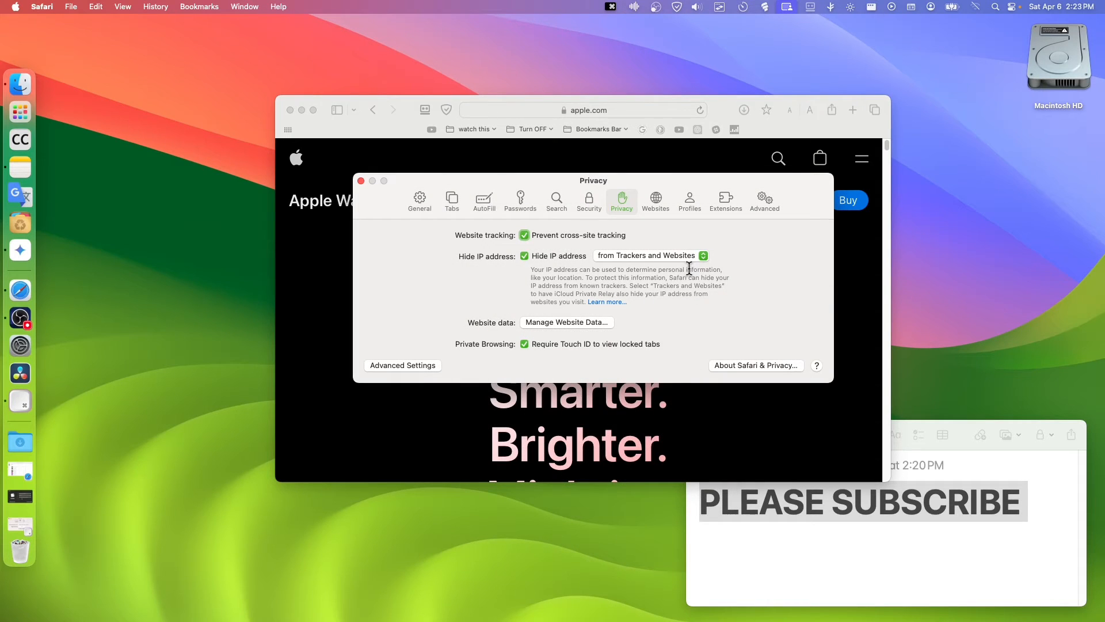
click(655, 200)
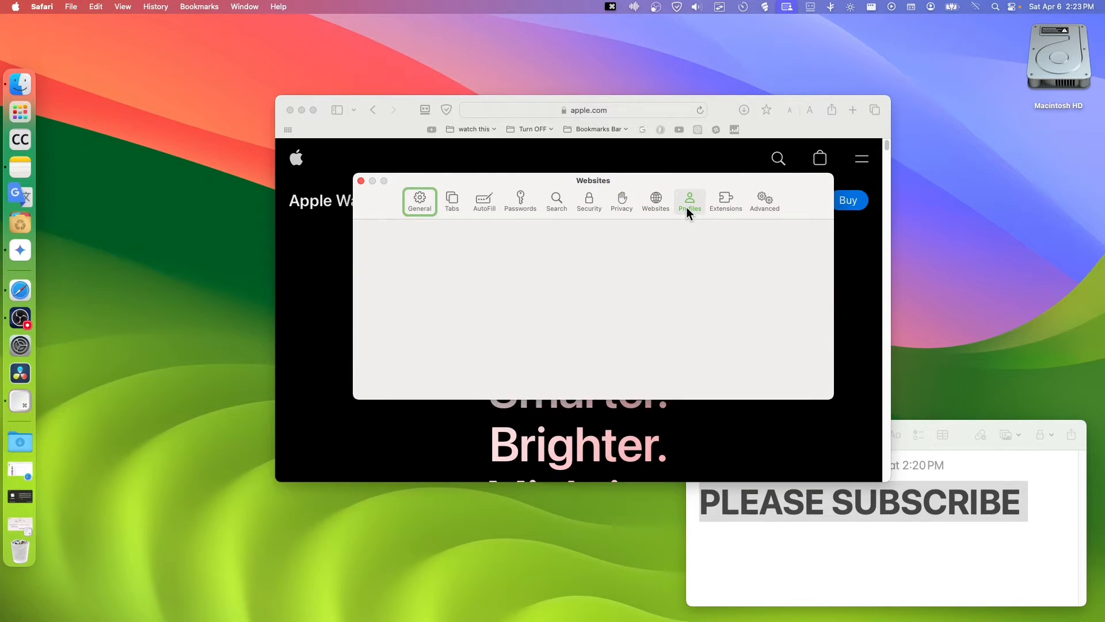
click(765, 201)
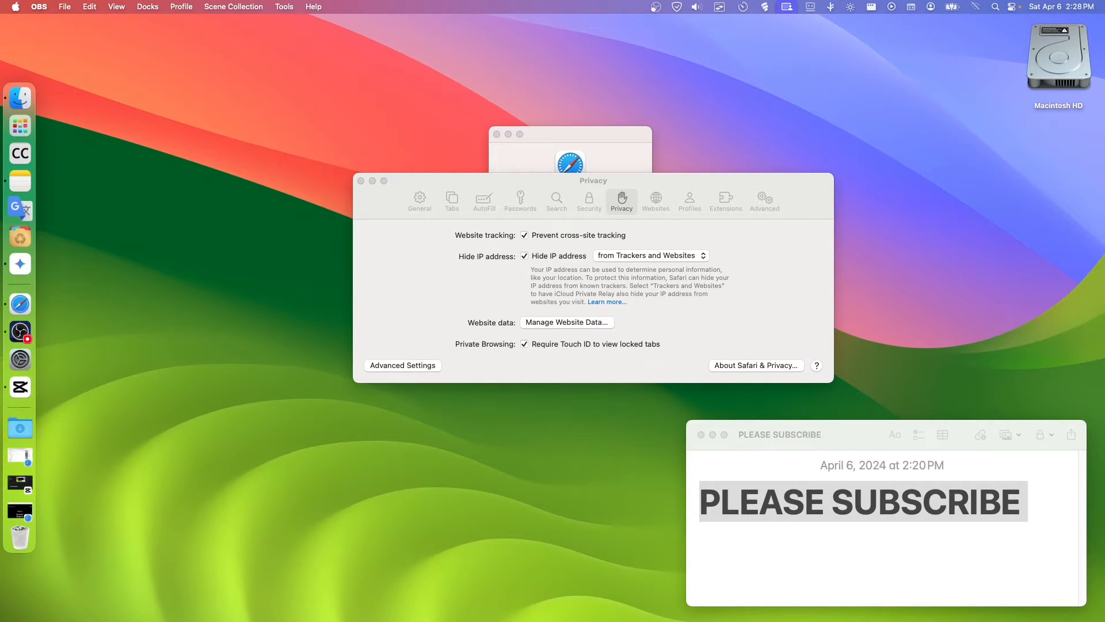
mouse_move(479, 387)
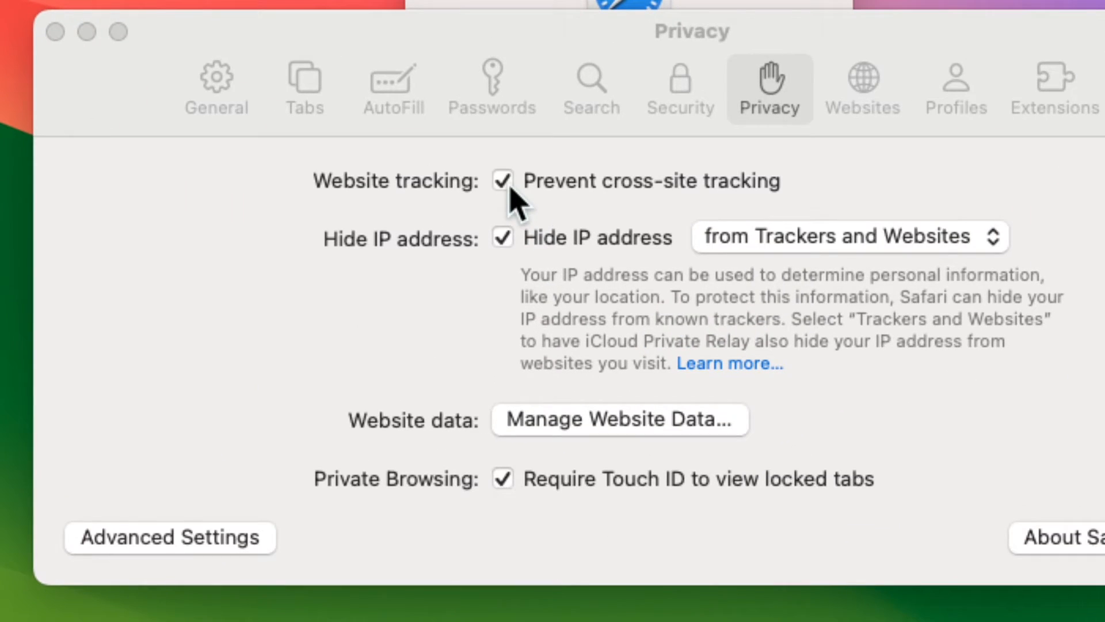
mouse_move(686, 219)
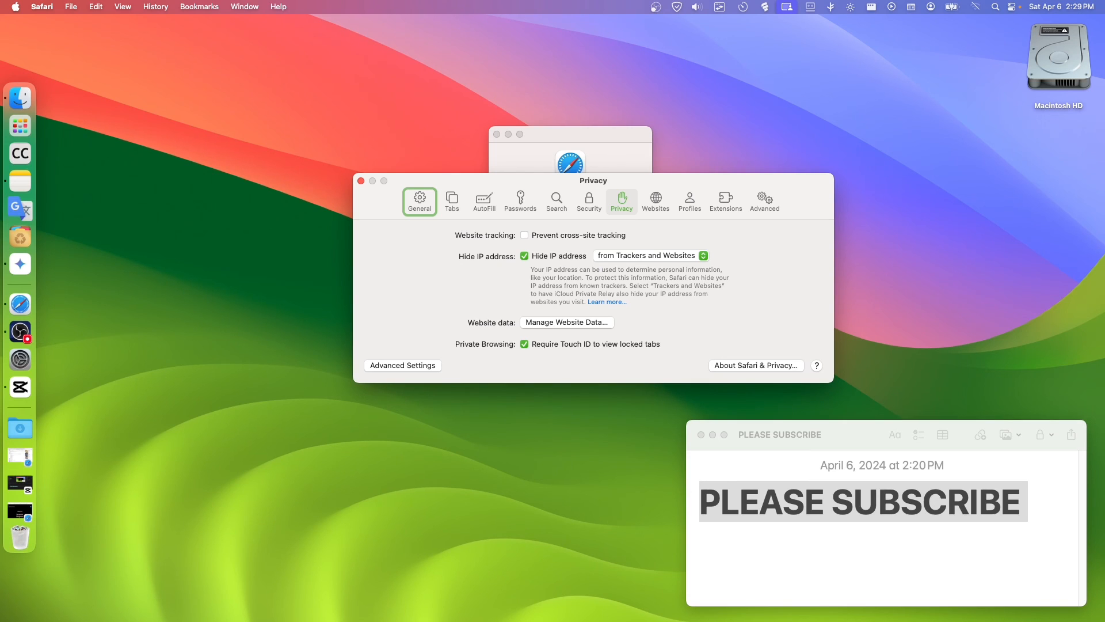
mouse_move(357, 605)
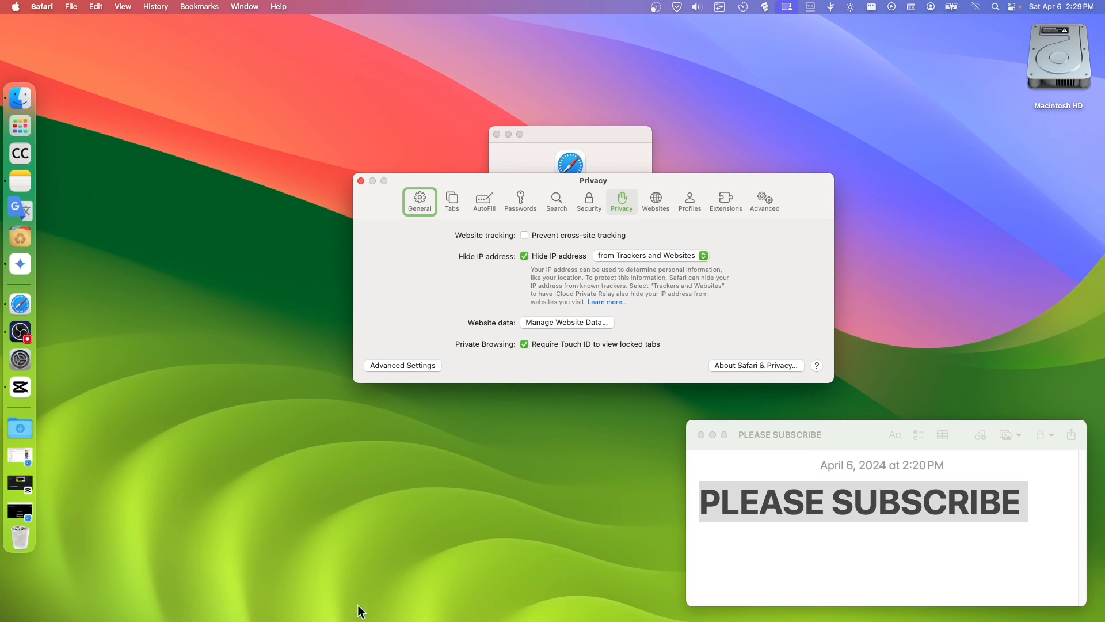
click(524, 235)
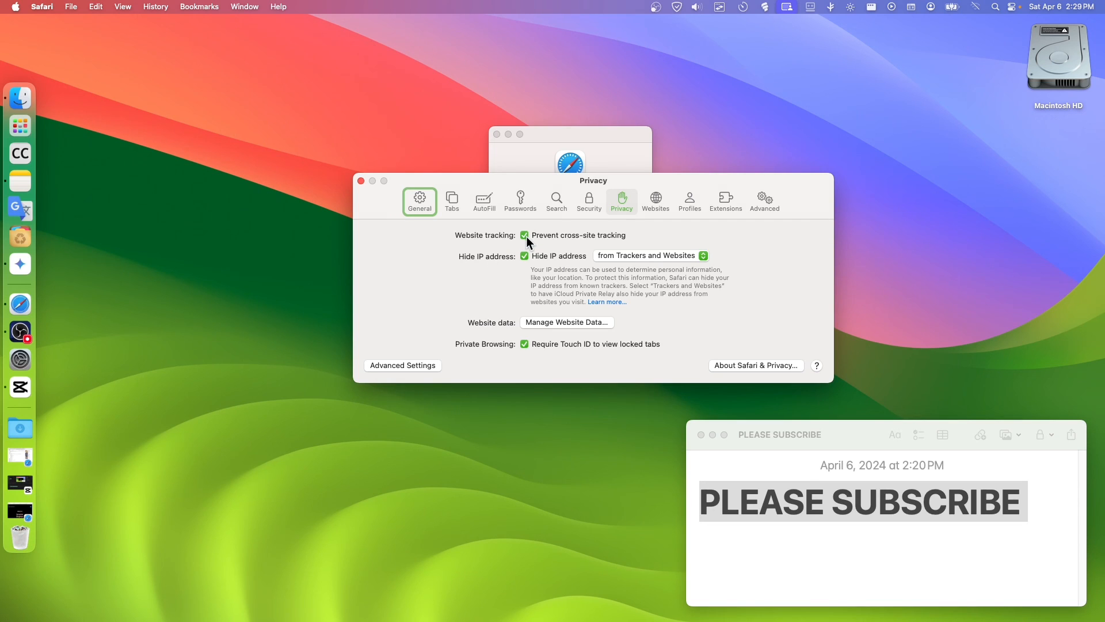
click(525, 235)
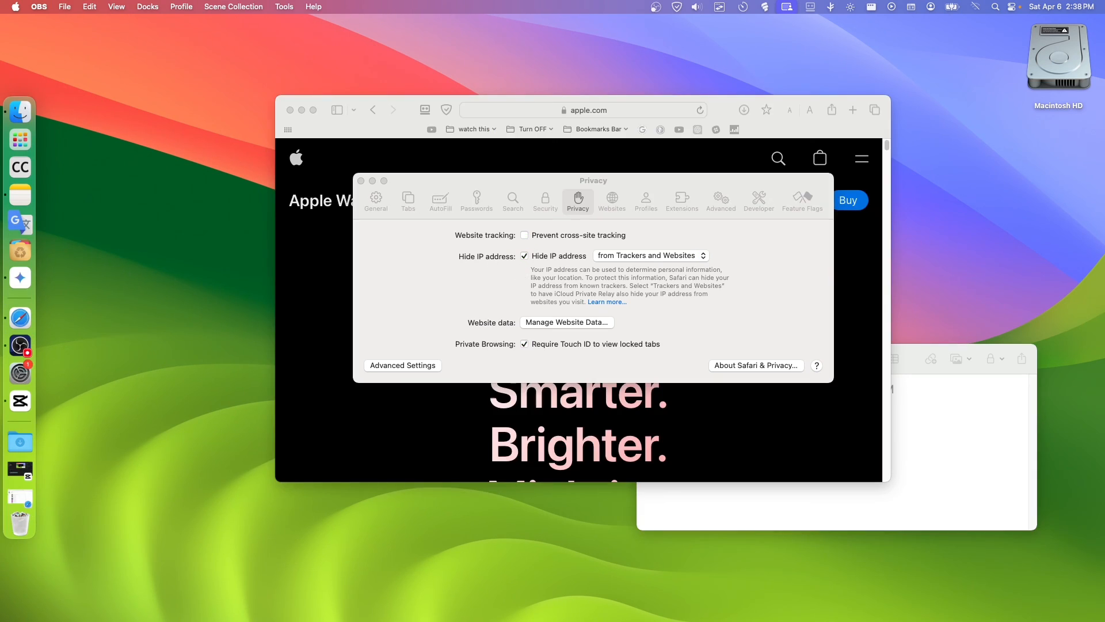
mouse_move(625, 282)
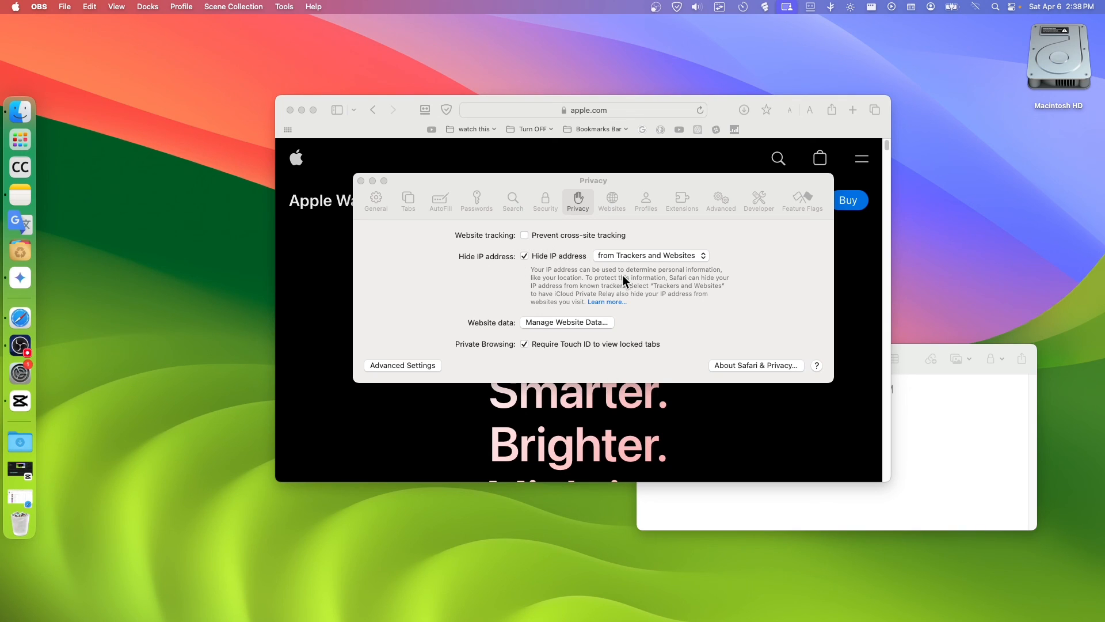